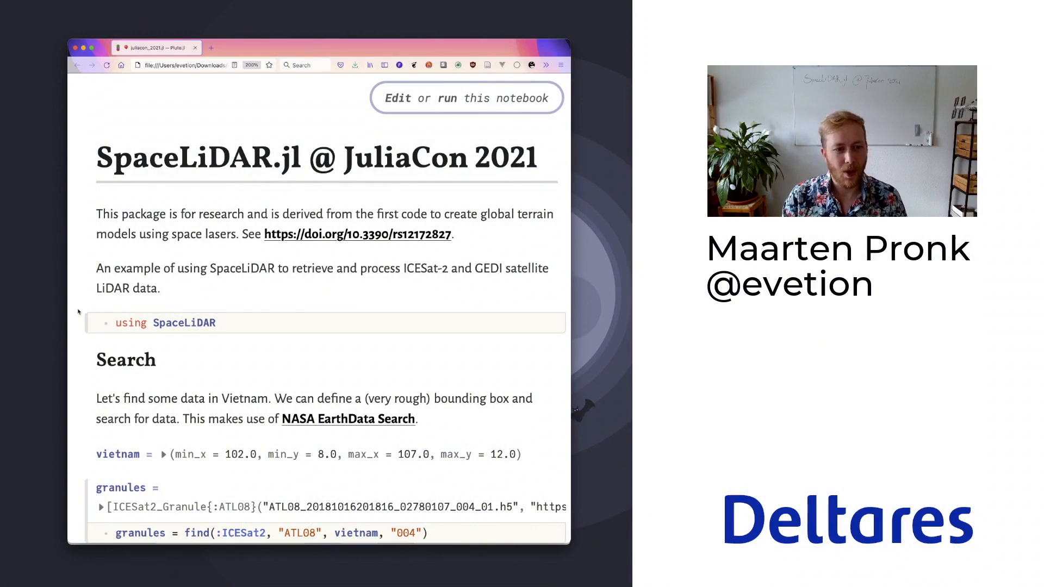
{"action": "scroll", "scroll_direction": "down", "scroll_amount": 3}
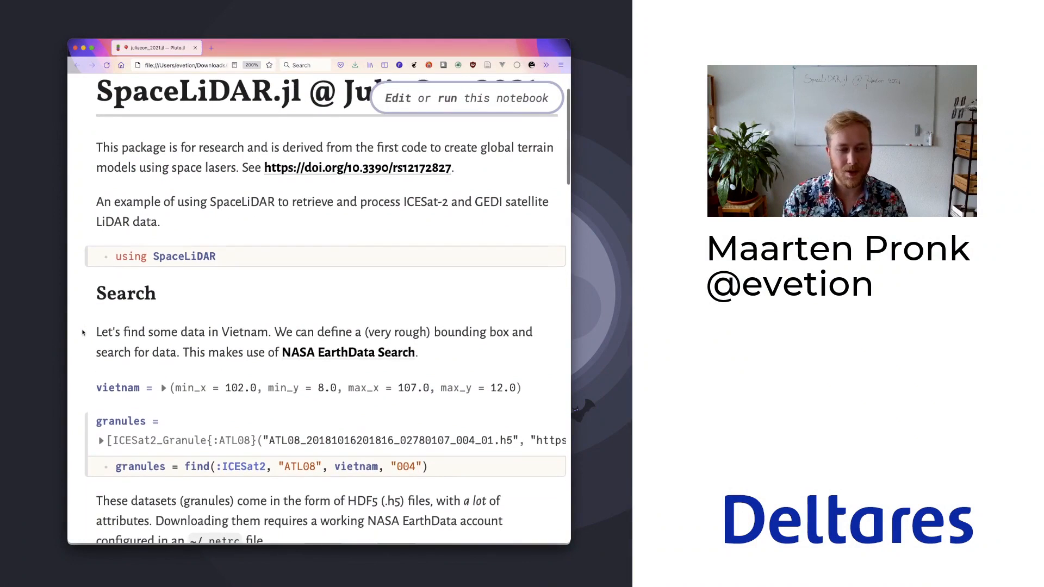
{"action": "scroll", "scroll_direction": "down", "scroll_amount": 3}
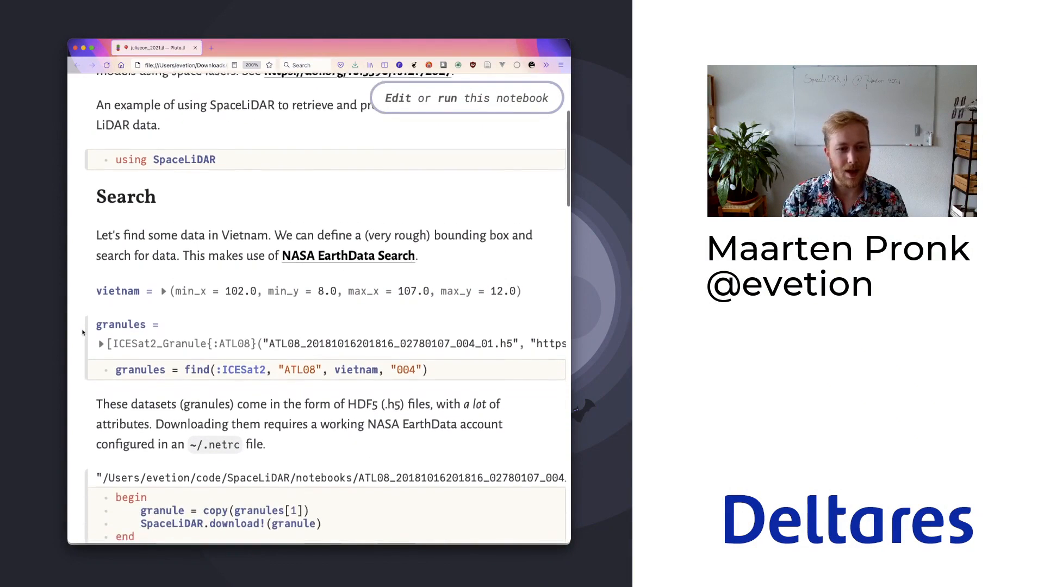
{"action": "scroll", "scroll_direction": "down", "scroll_amount": 3}
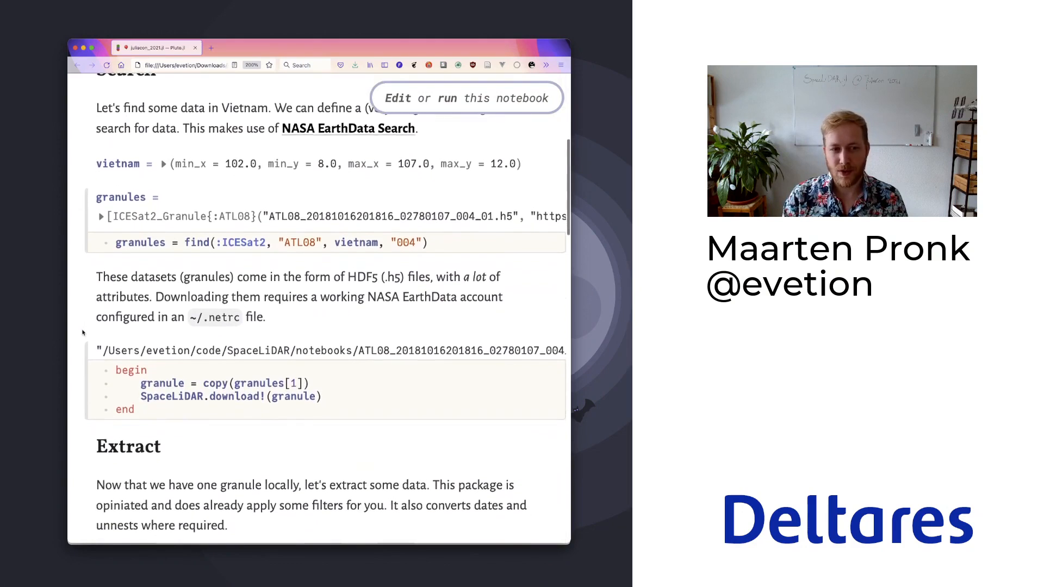
{"action": "scroll", "scroll_direction": "down", "scroll_amount": 3}
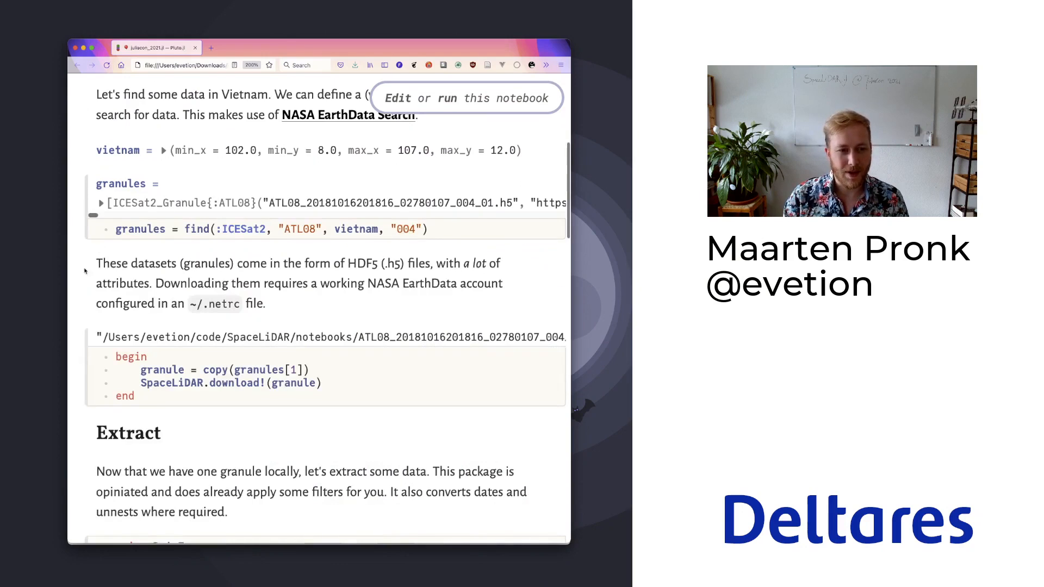
{"action": "scroll", "scroll_direction": "down", "scroll_amount": 3}
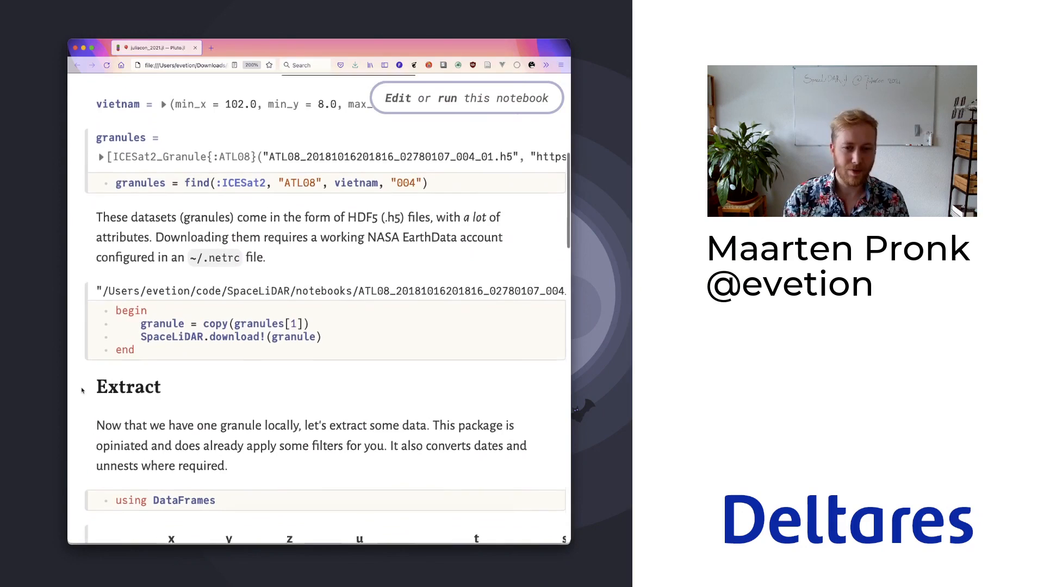
{"action": "scroll", "scroll_direction": "down", "scroll_amount": 3}
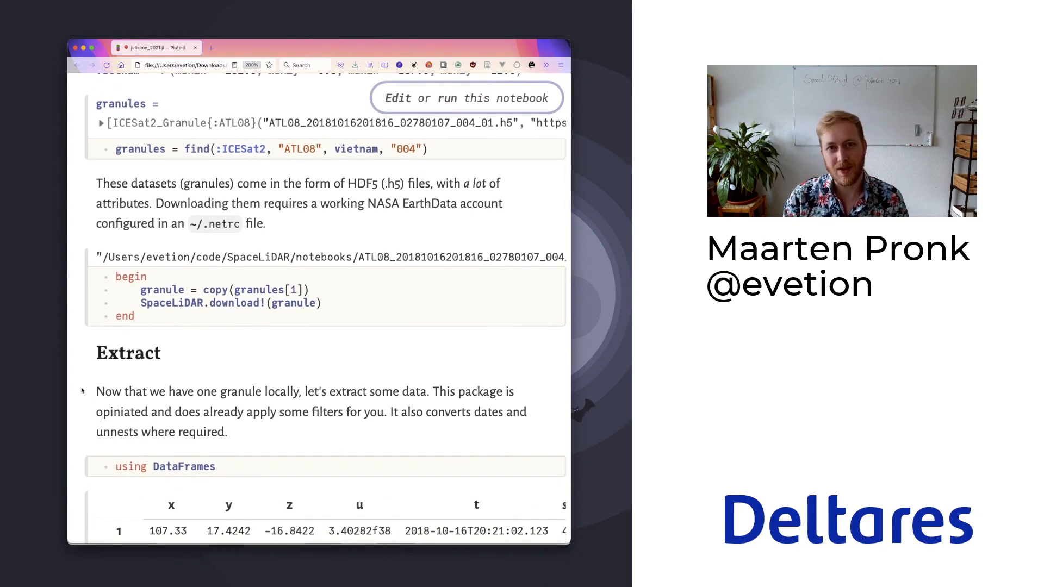
{"action": "scroll", "scroll_direction": "down", "scroll_amount": 3}
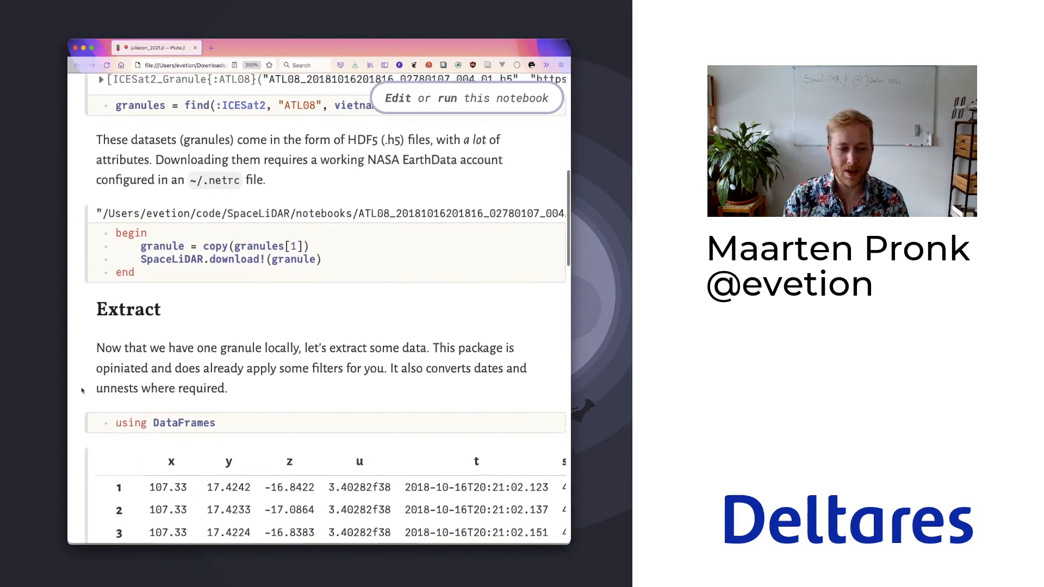
{"action": "scroll", "scroll_direction": "down", "scroll_amount": 3}
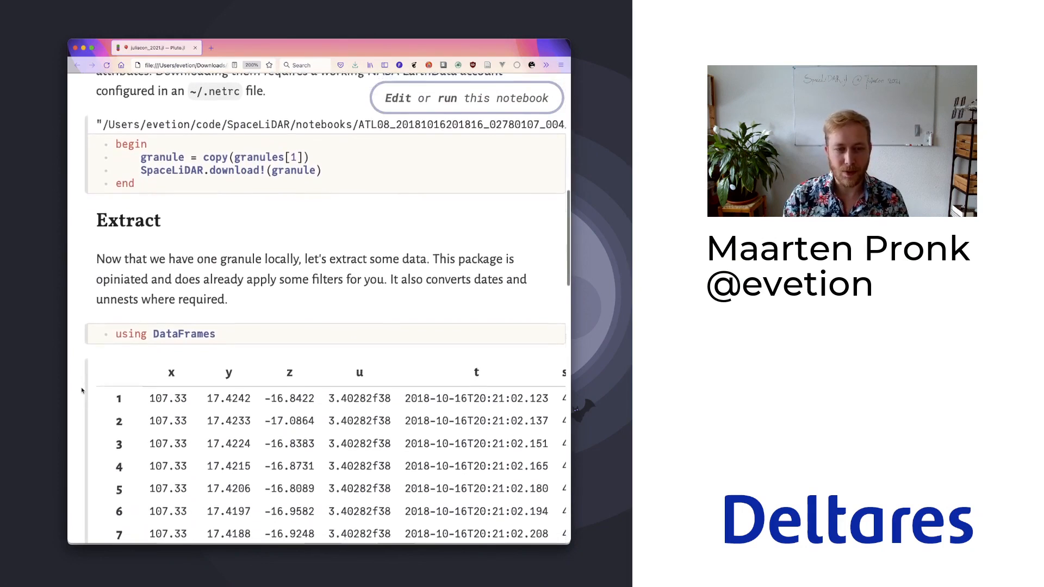
{"action": "scroll", "scroll_direction": "down", "scroll_amount": 3}
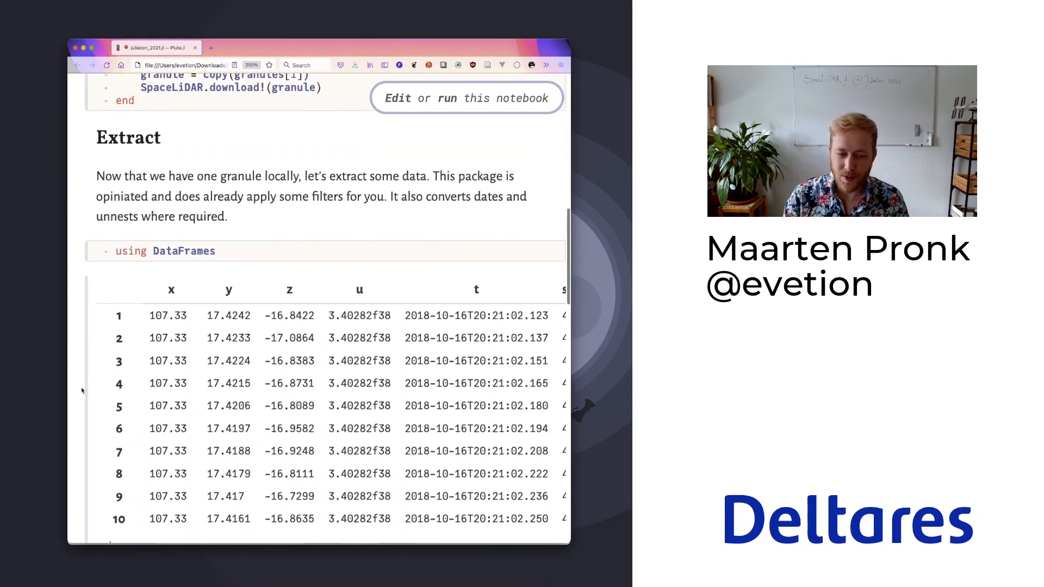
{"action": "scroll", "scroll_direction": "down", "scroll_amount": 3}
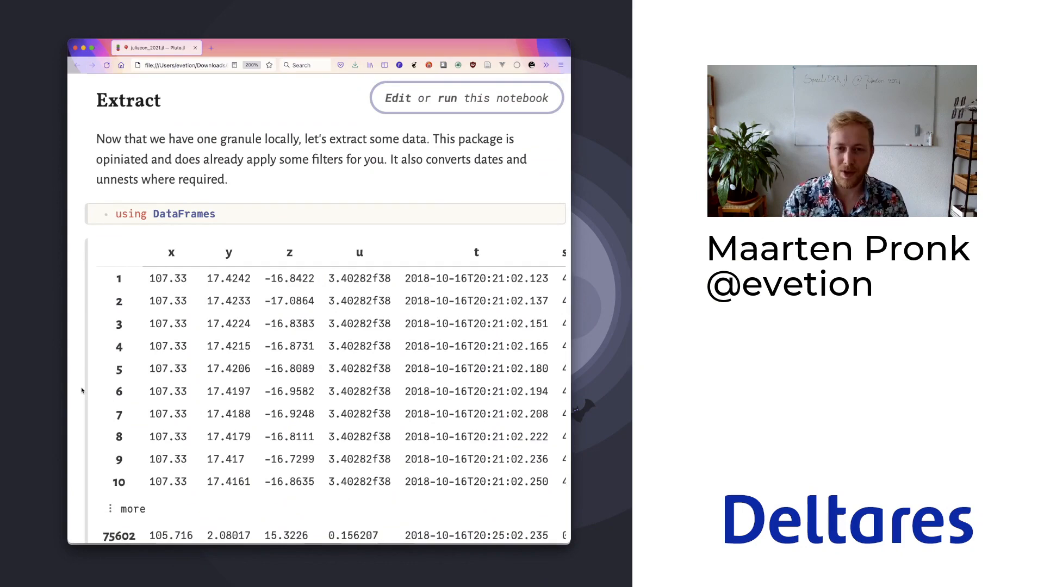
{"action": "scroll", "scroll_direction": "down", "scroll_amount": 3}
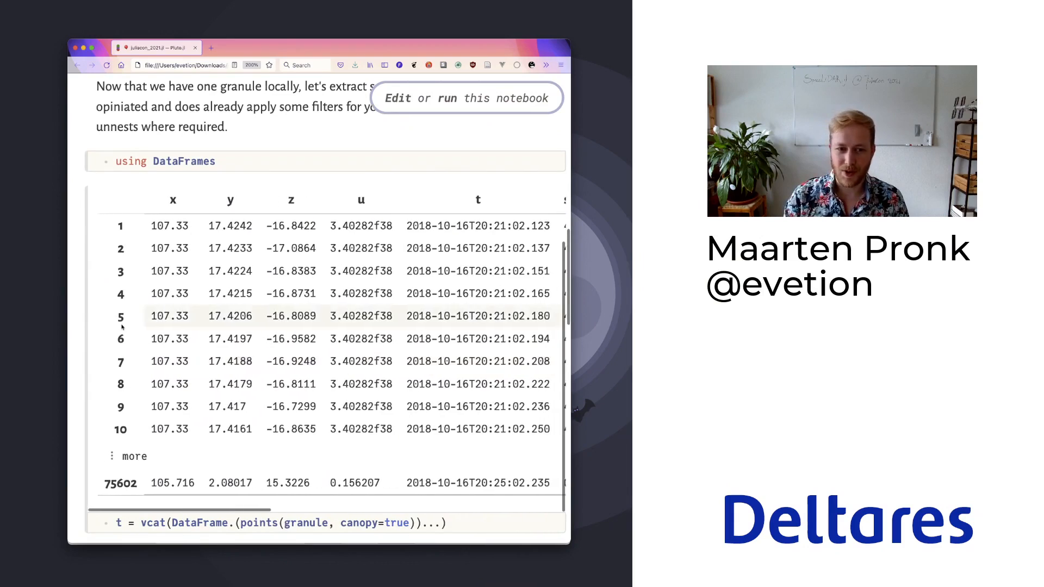
{"action": "scroll", "scroll_direction": "down", "scroll_amount": 3}
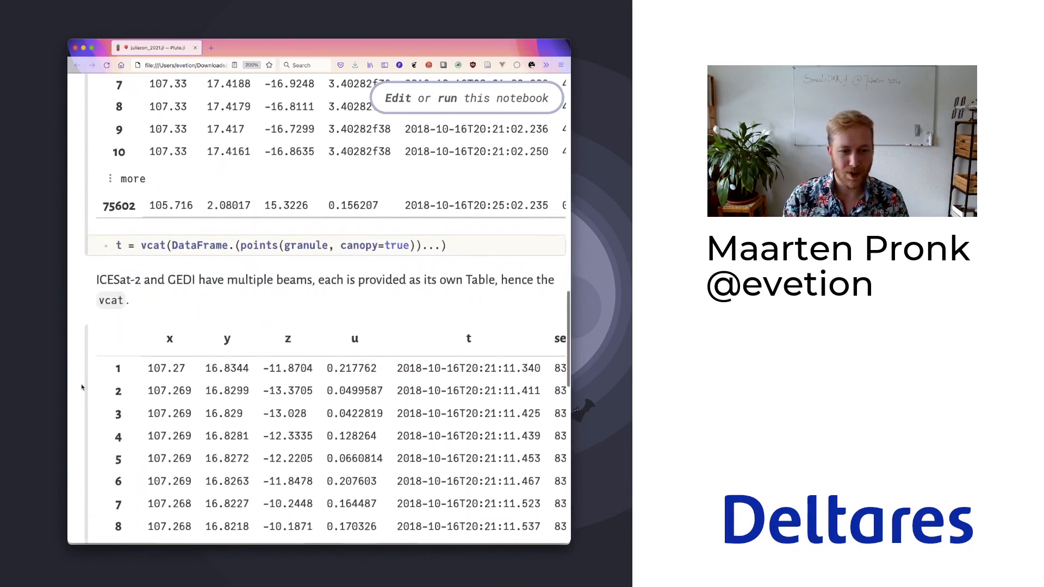
{"action": "scroll", "scroll_direction": "down", "scroll_amount": 3}
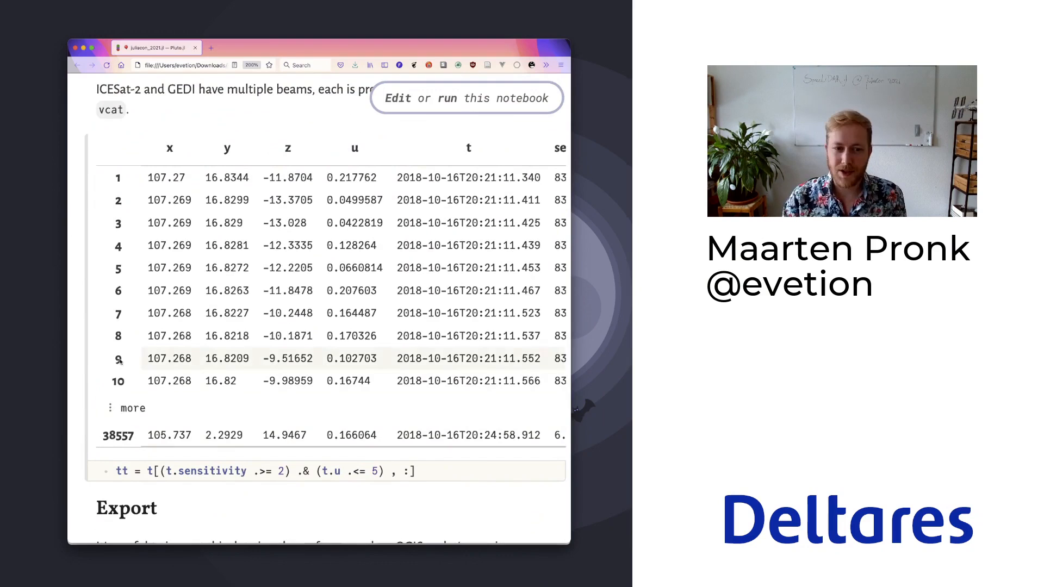
{"action": "scroll", "scroll_direction": "down", "scroll_amount": 3}
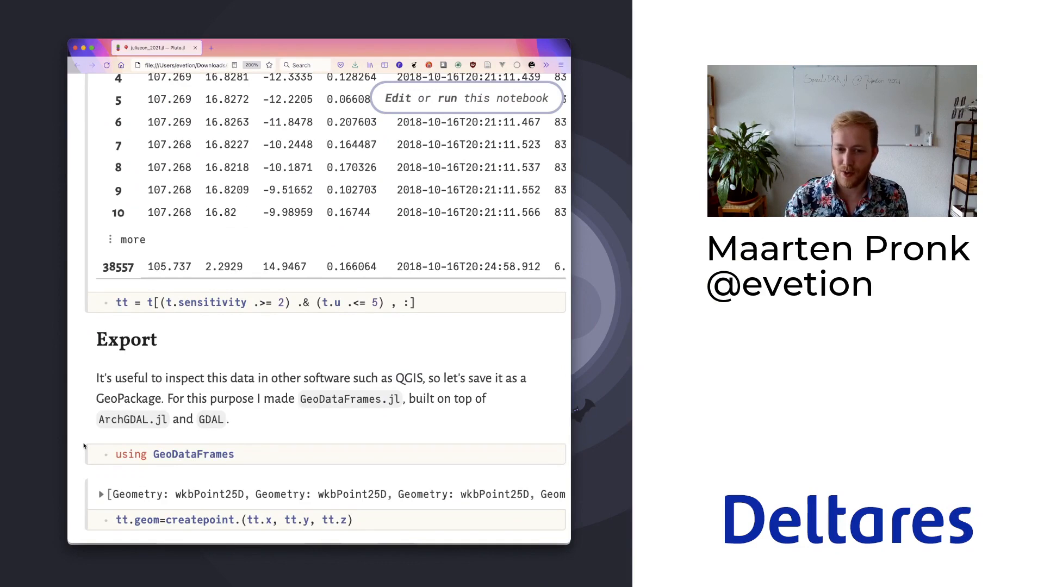
{"action": "scroll", "scroll_direction": "down", "scroll_amount": 3}
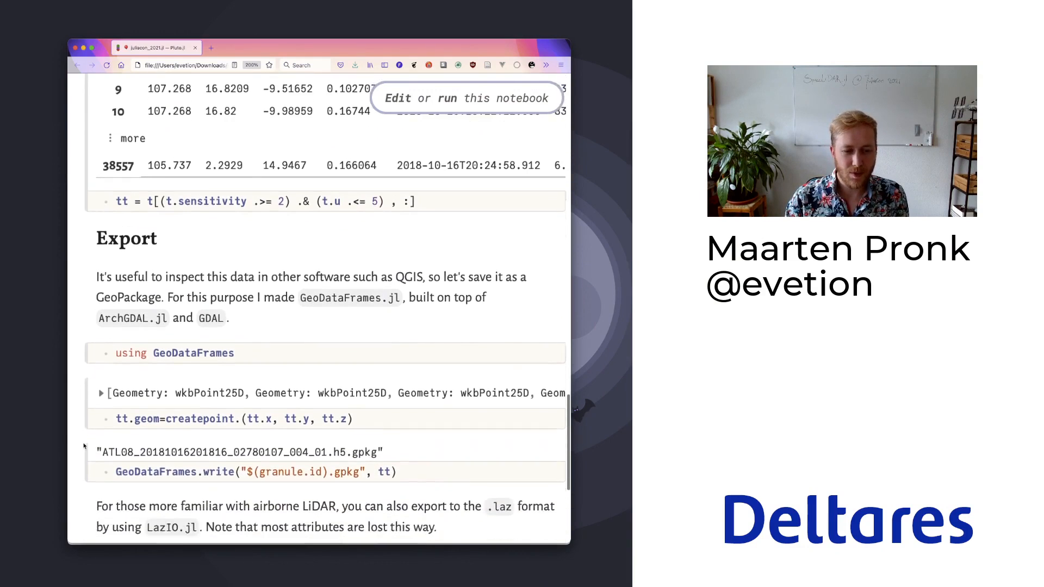
{"action": "scroll", "scroll_direction": "down", "scroll_amount": 3}
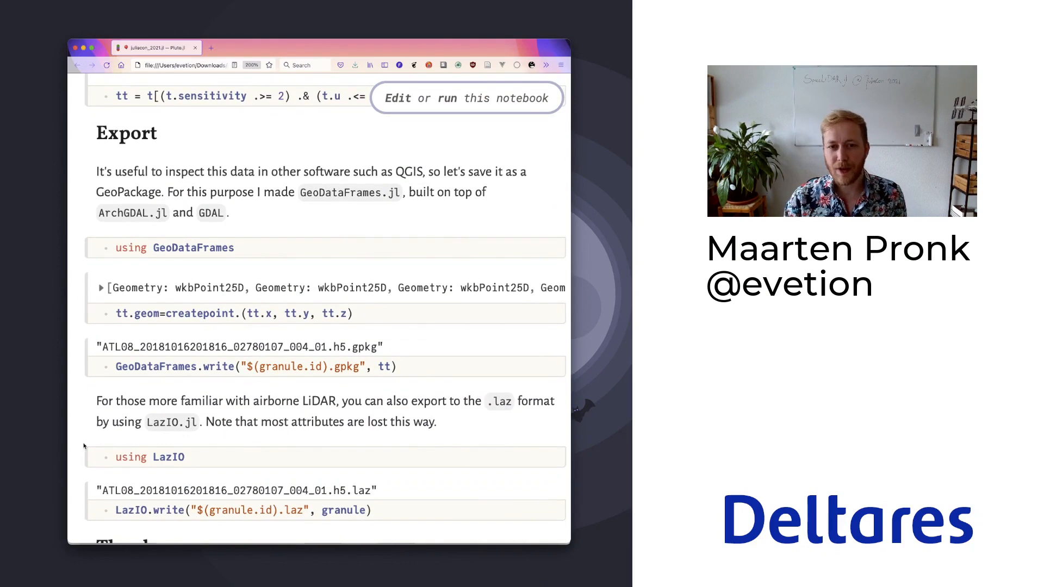
{"action": "scroll", "scroll_direction": "down", "scroll_amount": 3}
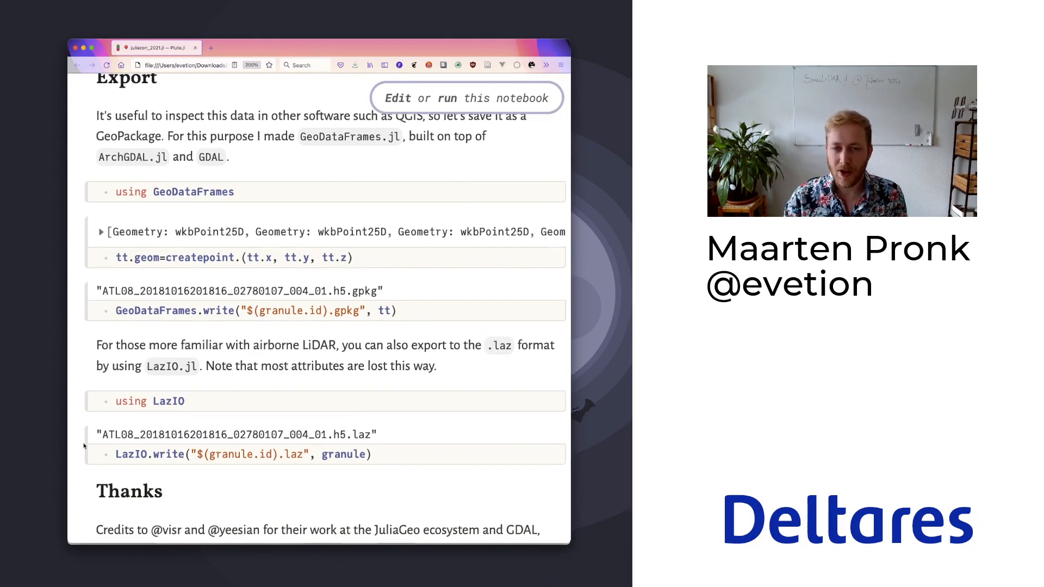
{"action": "scroll", "scroll_direction": "down", "scroll_amount": 3}
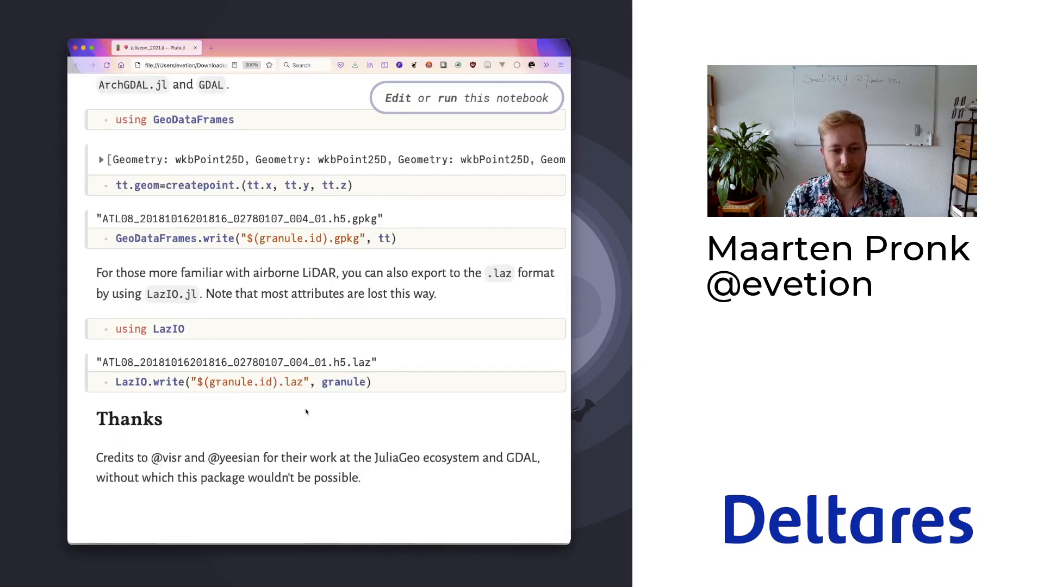
{"action": "mouse_move", "coordinate": [308, 431]}
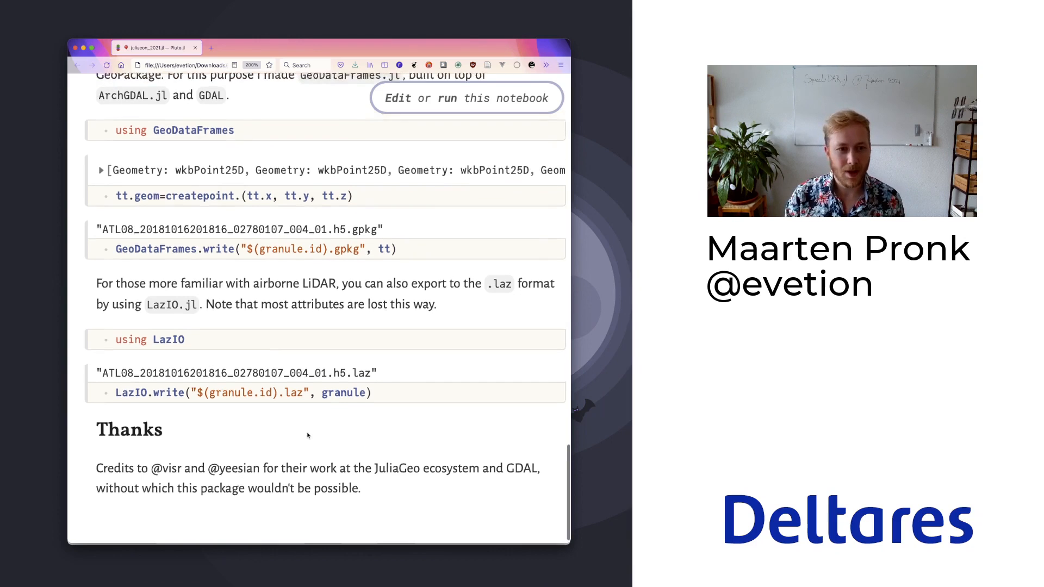
{"action": "scroll", "scroll_direction": "down", "scroll_amount": 3}
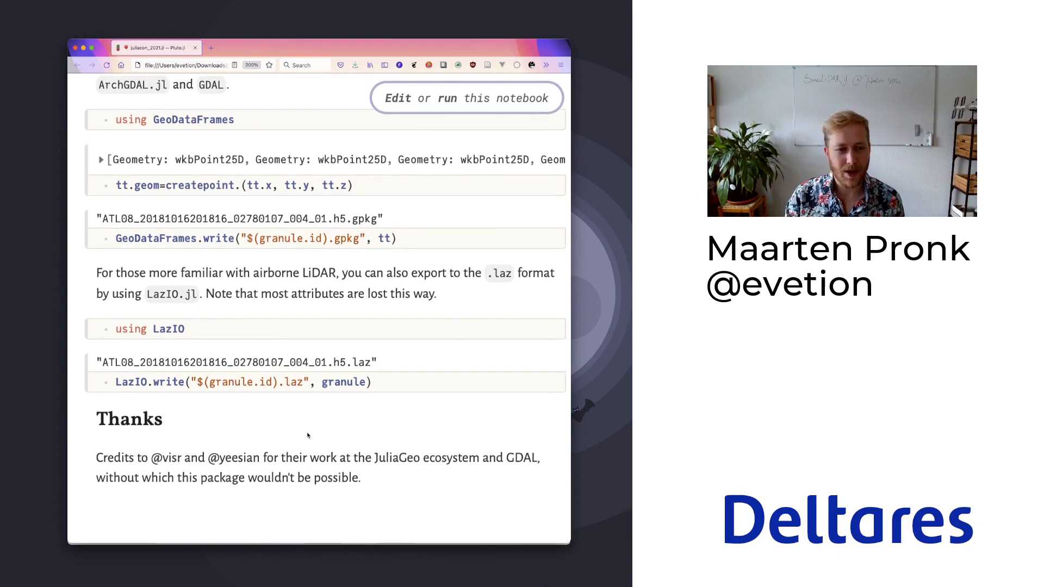